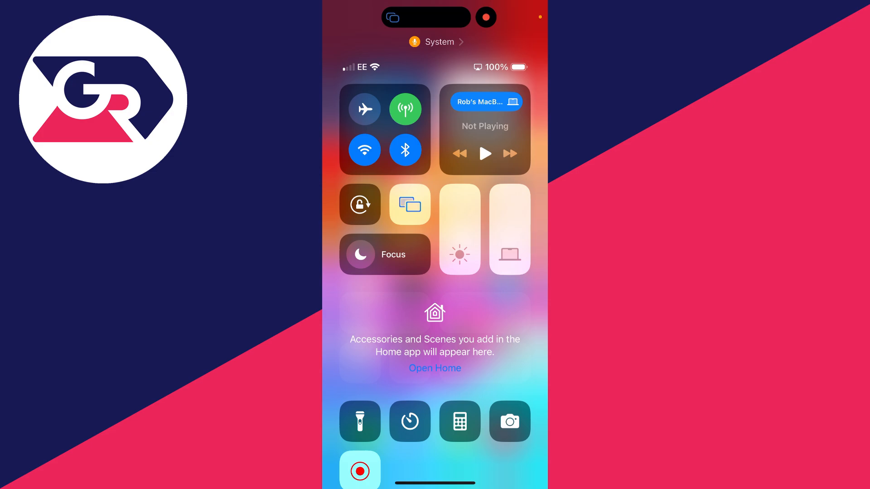
left_click(410, 204)
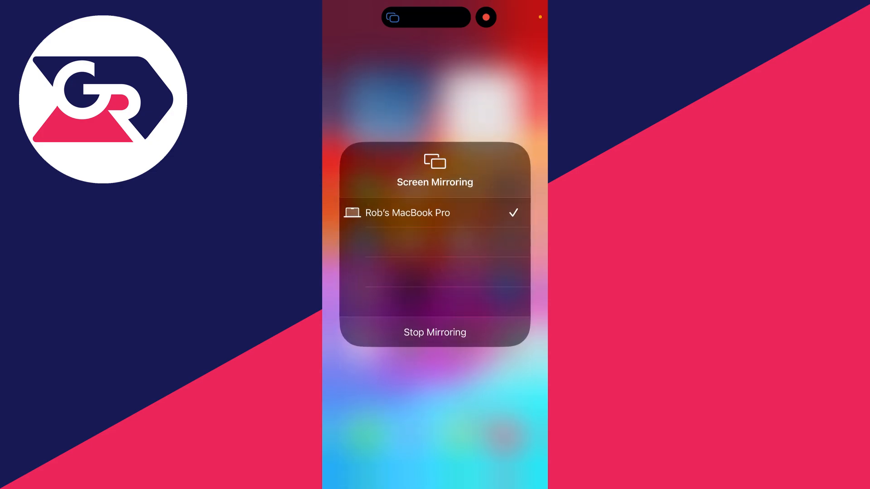